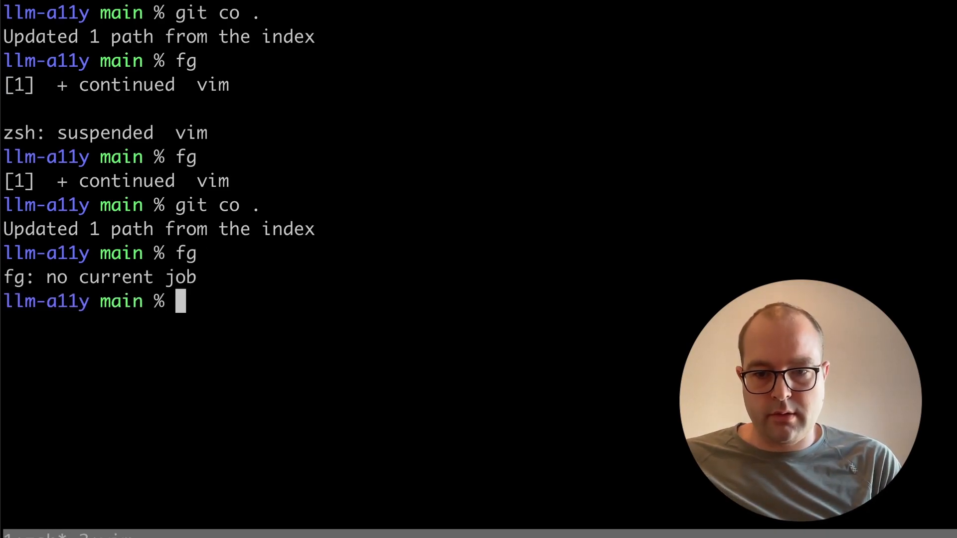
Launch vim and search the fuzzy file finder for 'ac', then suspend Vim to the shell.
{"action": "type", "text": "vim"}
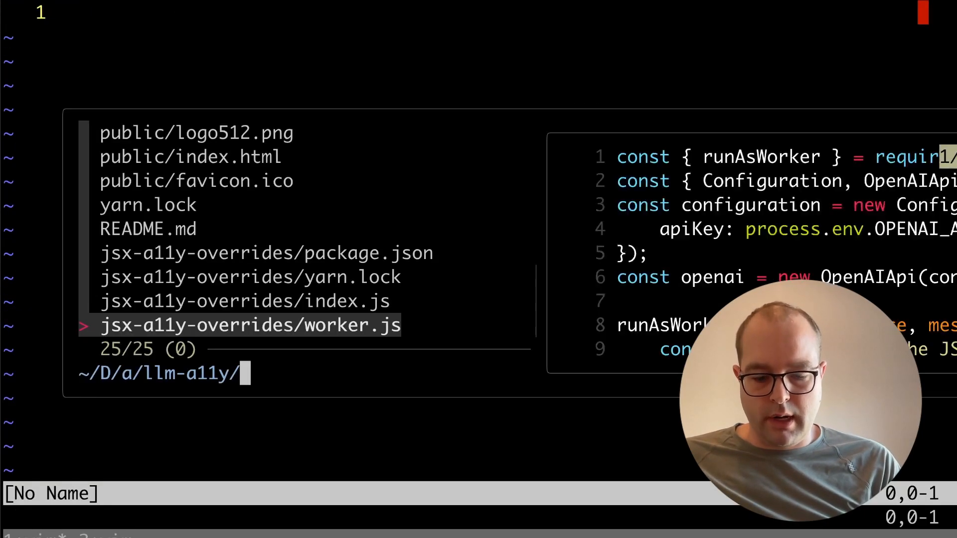
{"action": "type", "text": "ac"}
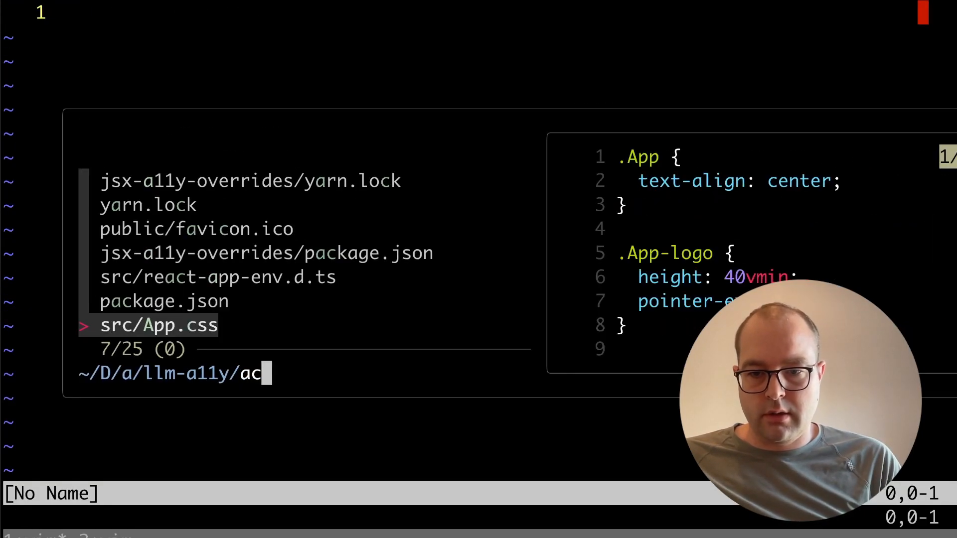
{"action": "key", "text": "Enter"}
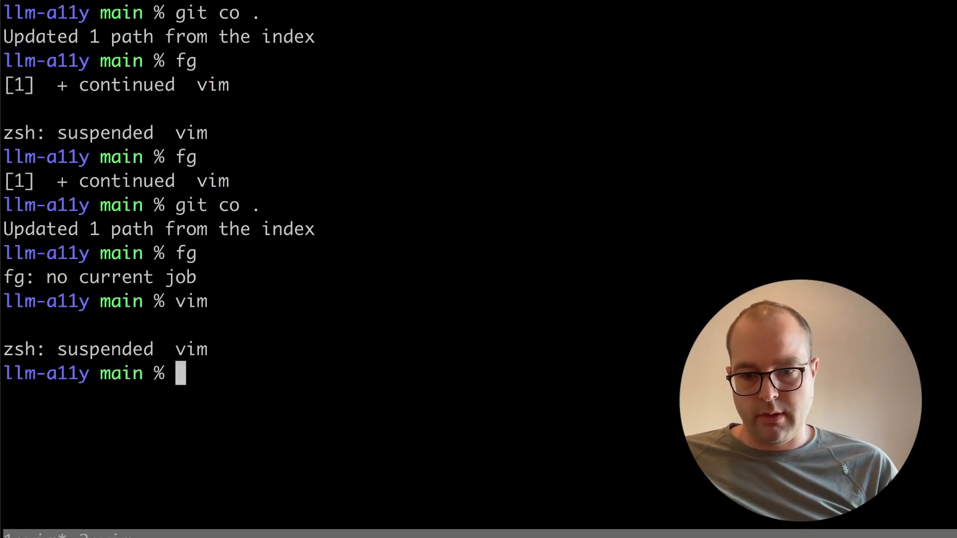
Run 'eslint --fix src/App.tsx' from the zsh prompt.
{"action": "type", "text": "eslint"}
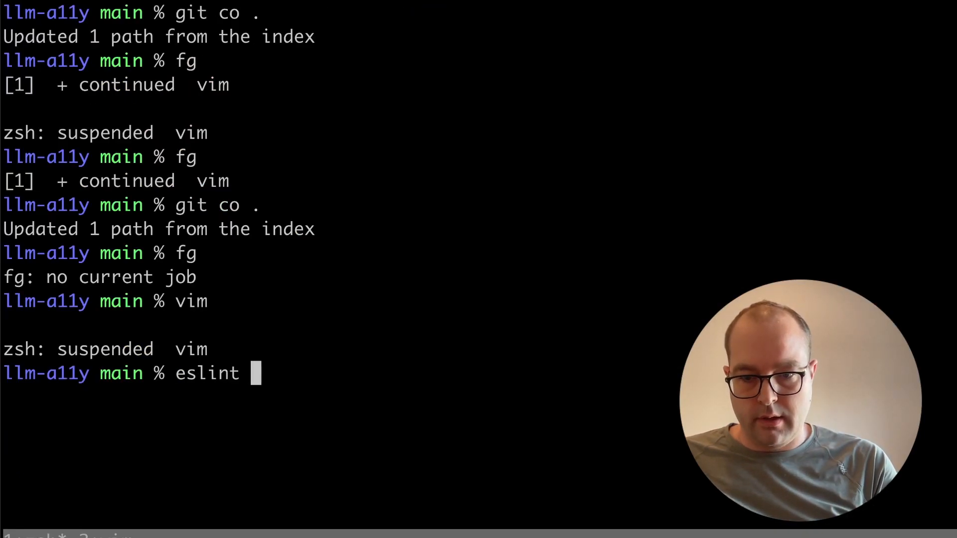
{"action": "type", "text": "--fi"}
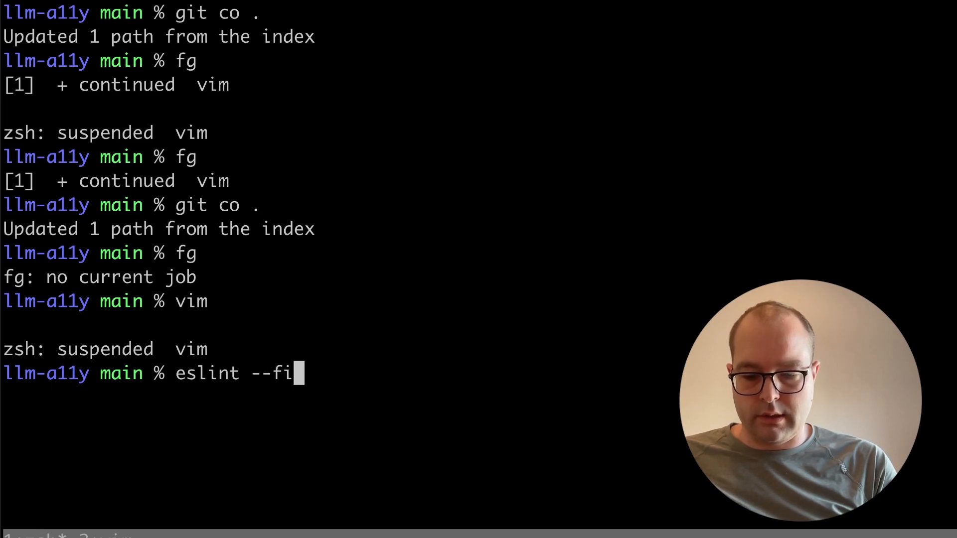
{"action": "type", "text": "x src"}
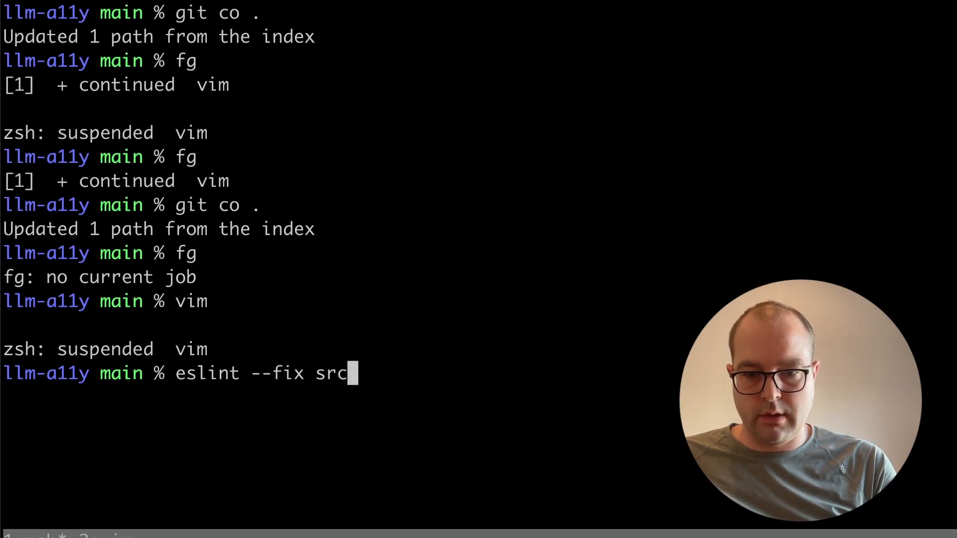
{"action": "type", "text": "/App/"}
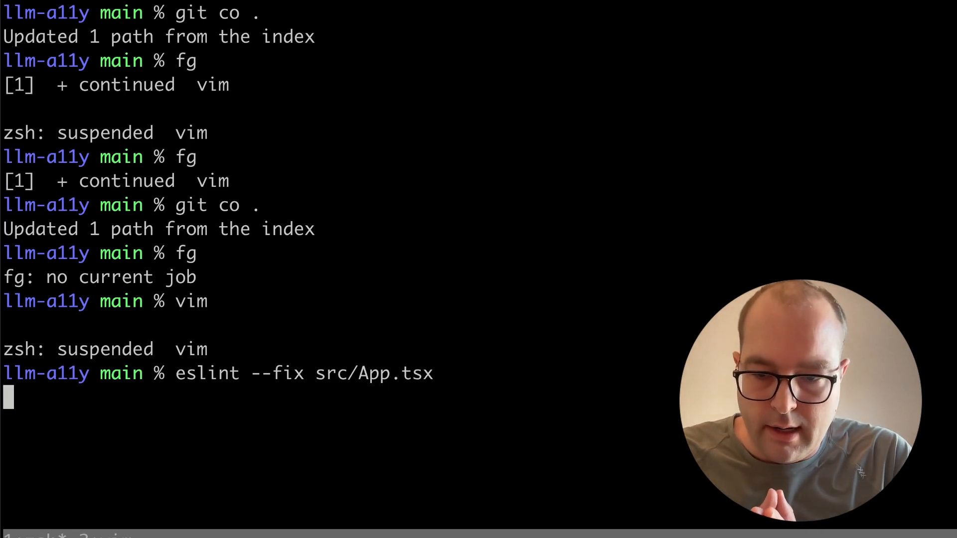
{"action": "type", "text": "git"}
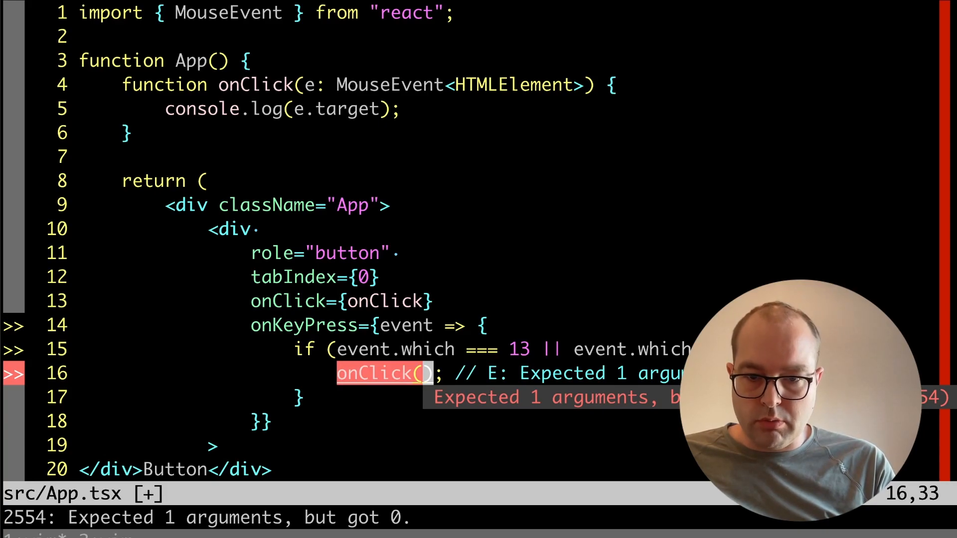
{"action": "type", "text": "event"}
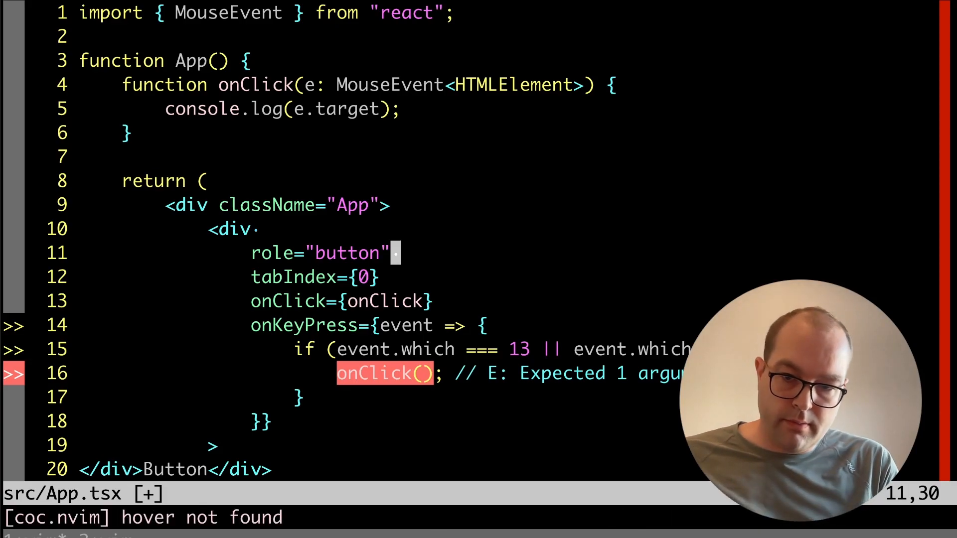
{"action": "mouse_move", "coordinate": [359, 276]}
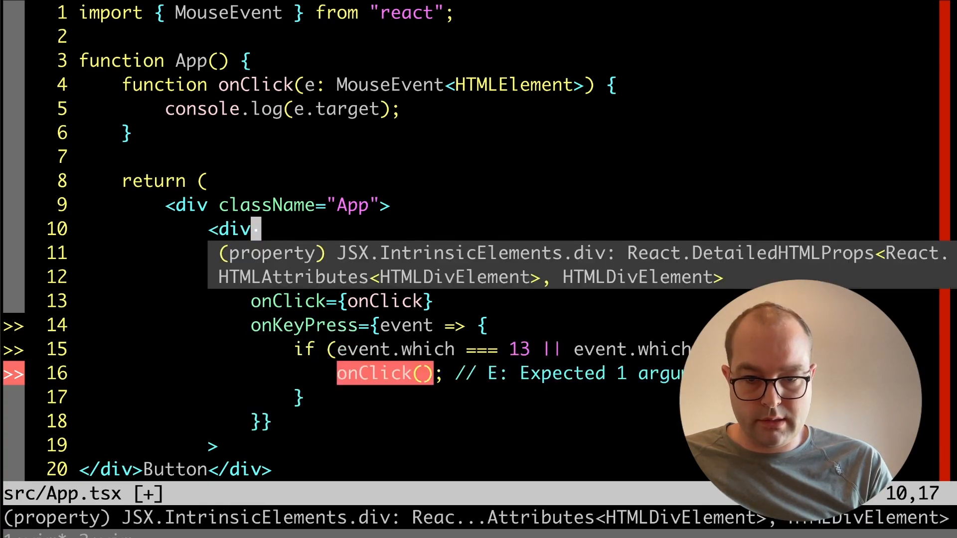
Keep role="button" on the div and change line 15's check from event.which to event.code.
{"action": "type", "text": "role=\"button\""}
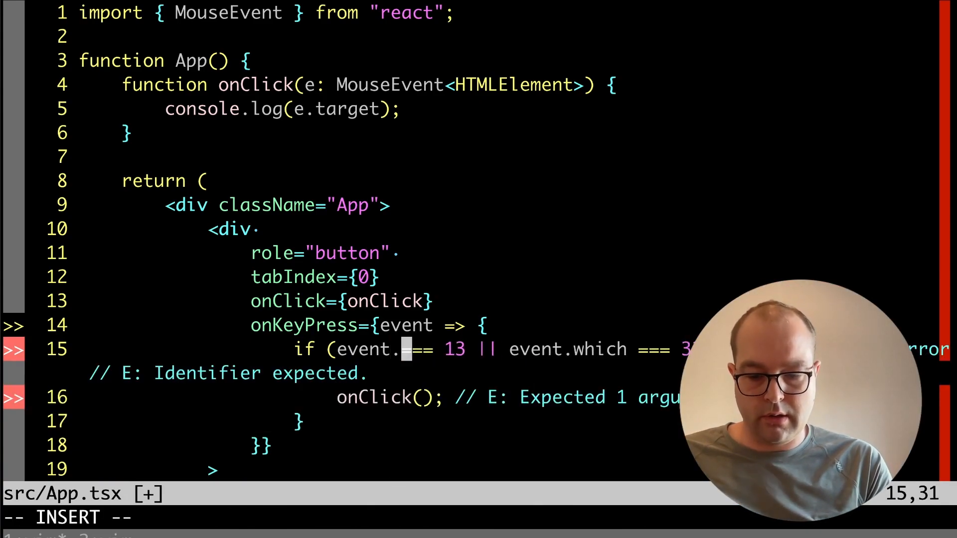
{"action": "type", "text": "code"}
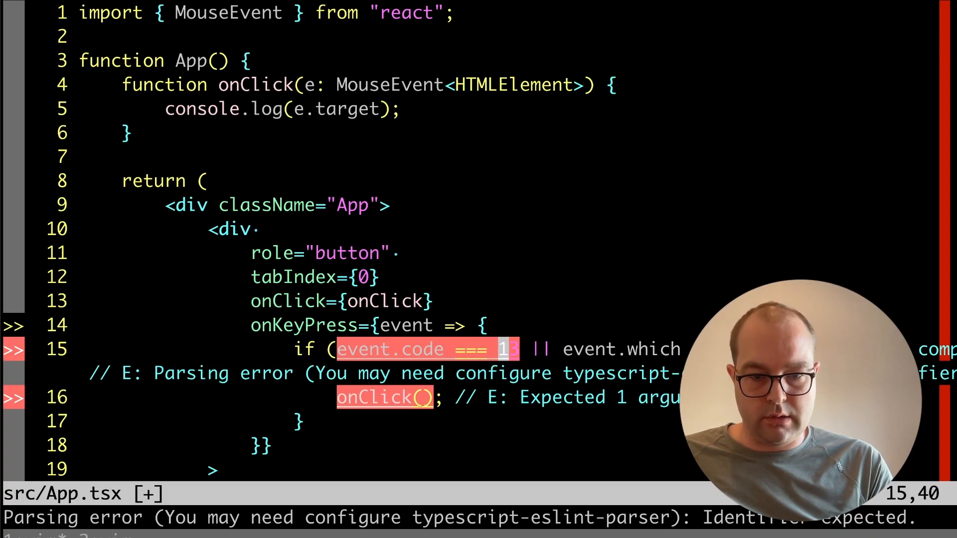